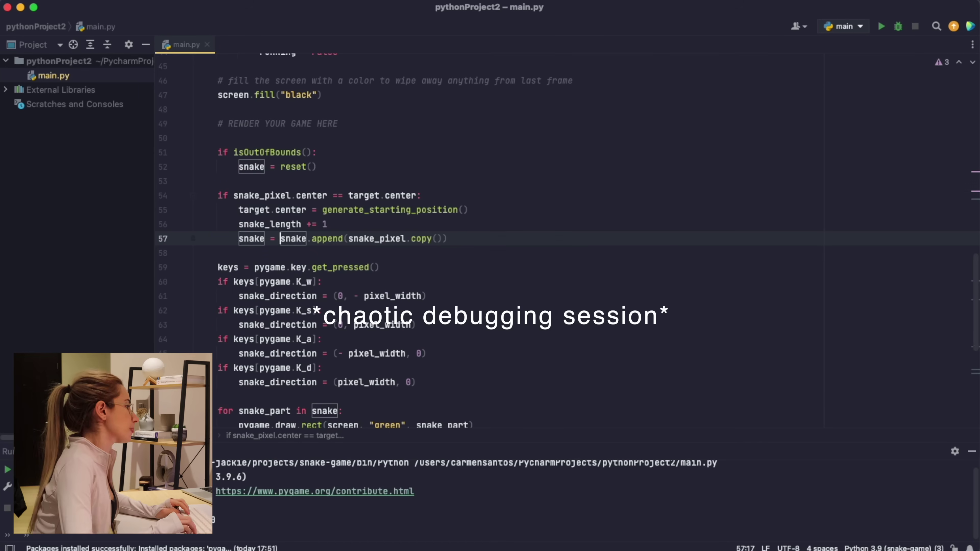
Make out-of-bounds reset snake_length to 1 and snake to [reset()], then run the game.
left_click(881, 26)
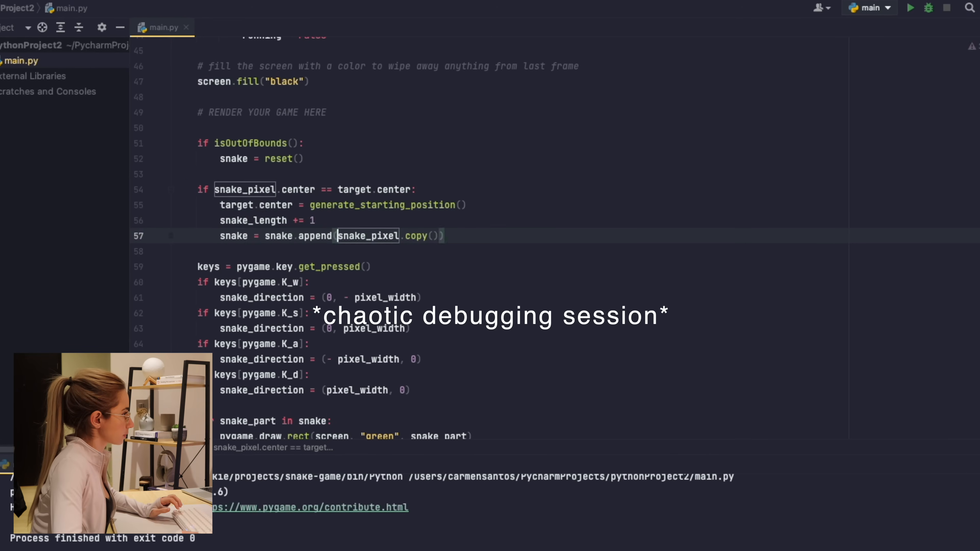
scroll("up", 3)
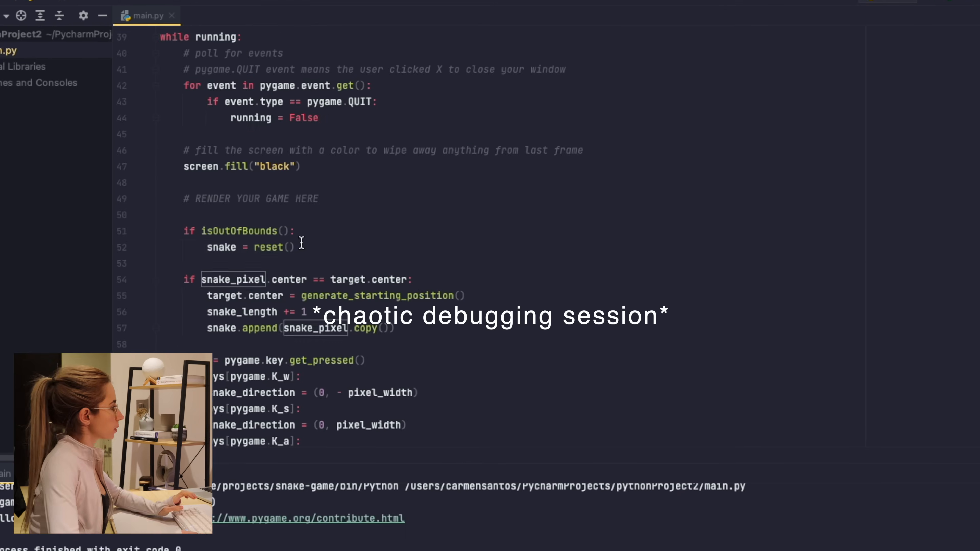
scroll("up", 3)
type("snake_length = 1")
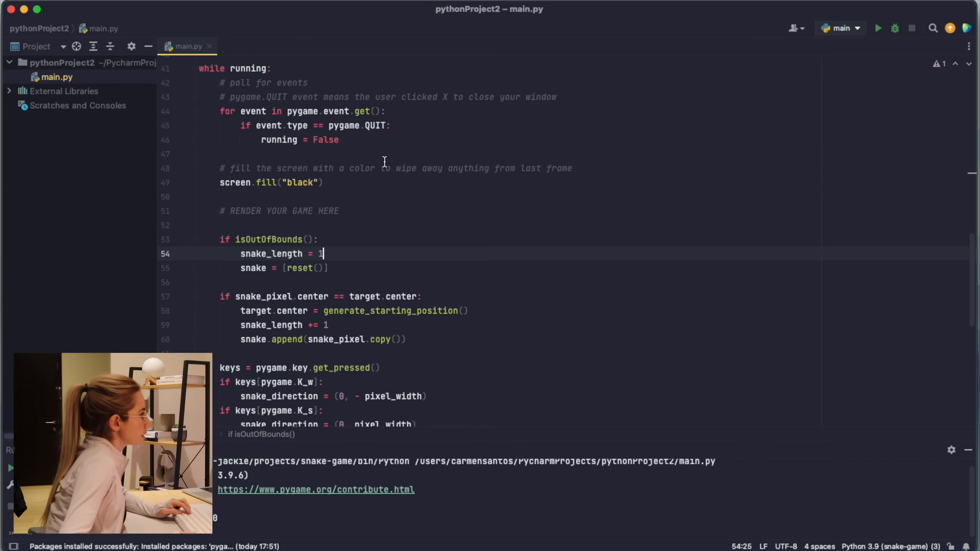
left_click(877, 28)
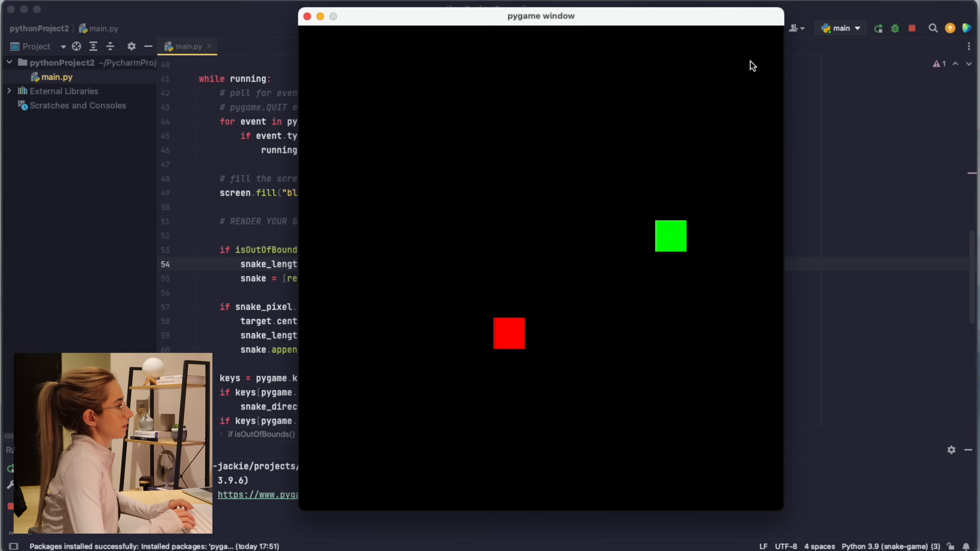